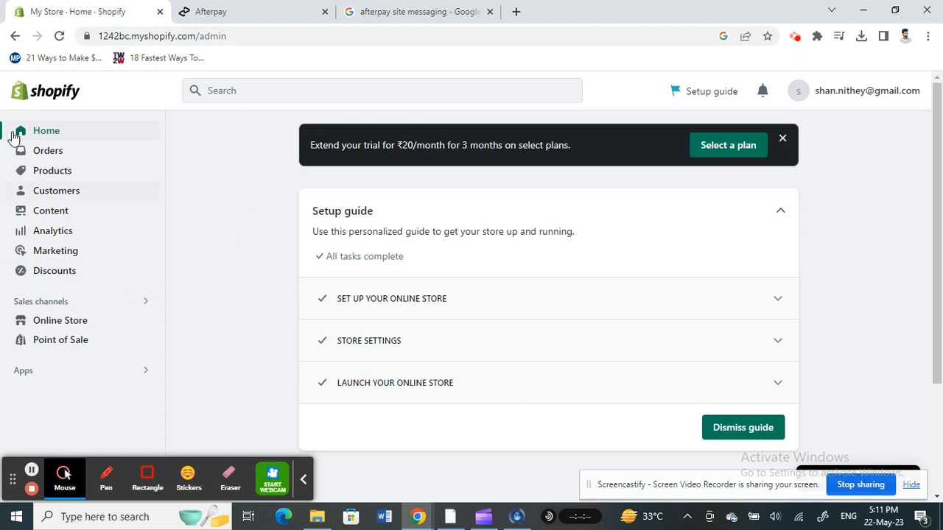
{"action": "mouse_move", "coordinate": [249, 230]}
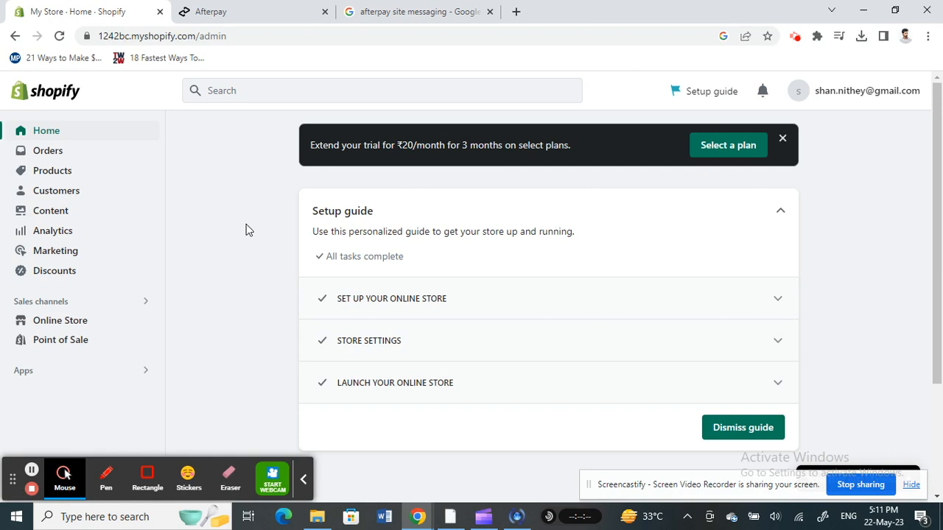
{"action": "mouse_move", "coordinate": [88, 481]}
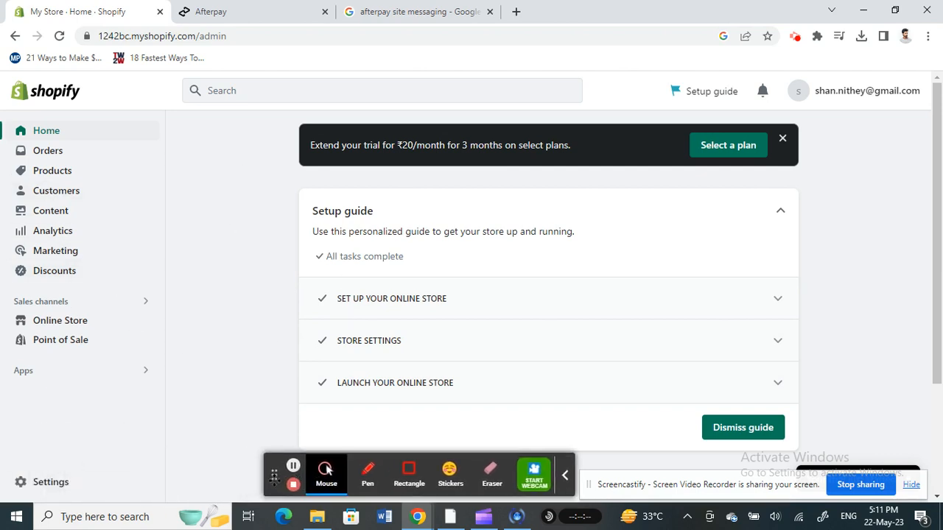
{"action": "mouse_move", "coordinate": [72, 366]}
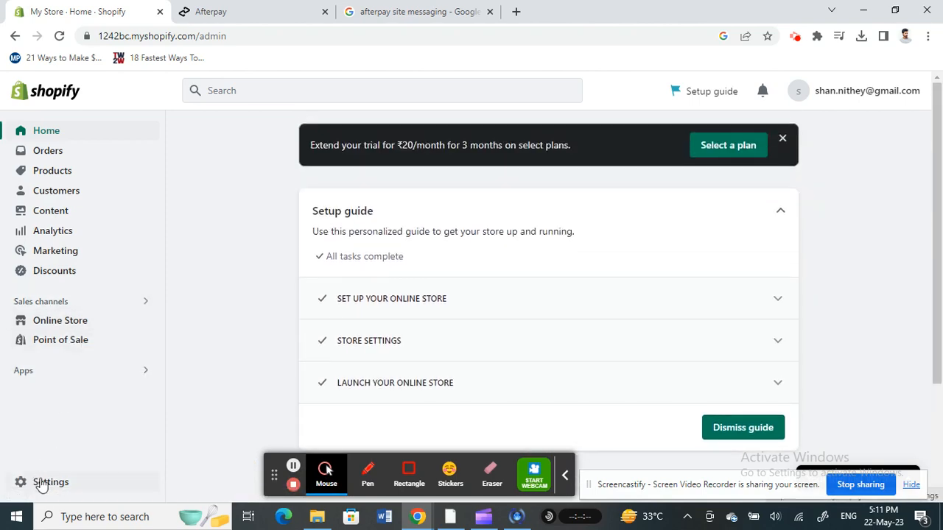
Open Settings > Payments and scroll to the supported payment methods showing PayPal inactive
{"action": "left_click", "coordinate": [51, 482]}
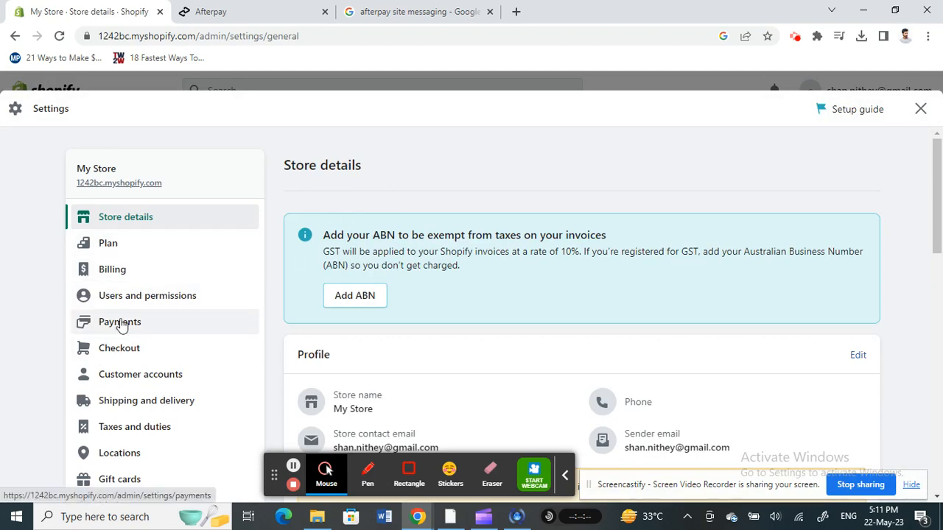
{"action": "left_click", "coordinate": [120, 322]}
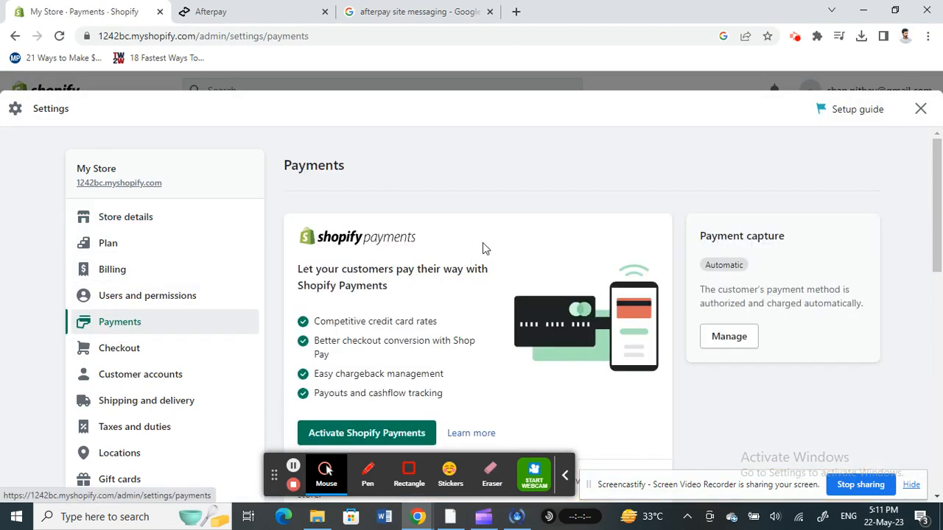
{"action": "scroll", "scroll_direction": "down", "scroll_amount": 3}
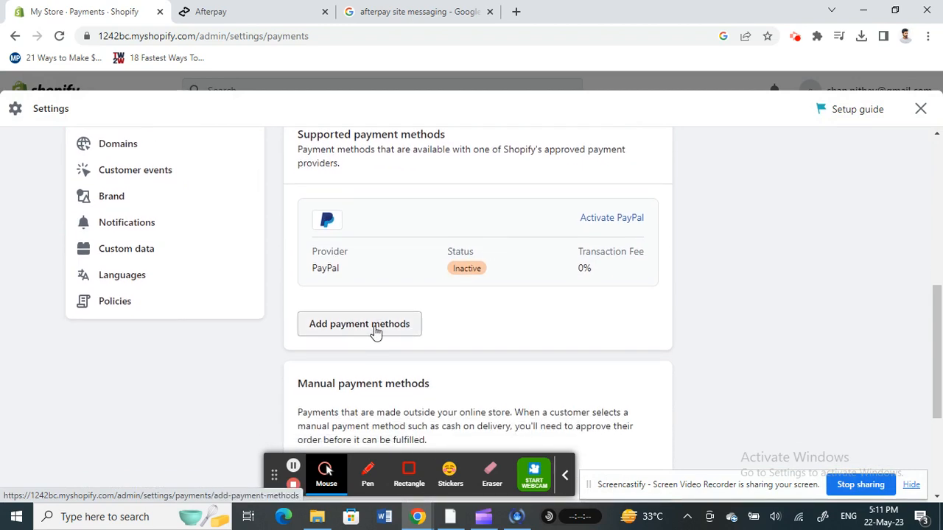
Search payment providers for 'afte' and select Afterpay (New) to view its Activate option
{"action": "left_click", "coordinate": [359, 324]}
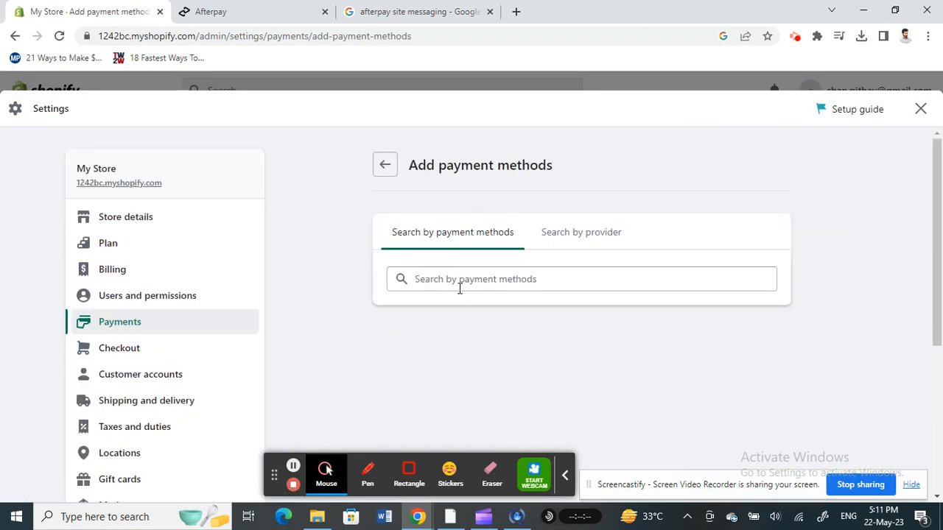
{"action": "type", "text": "after"}
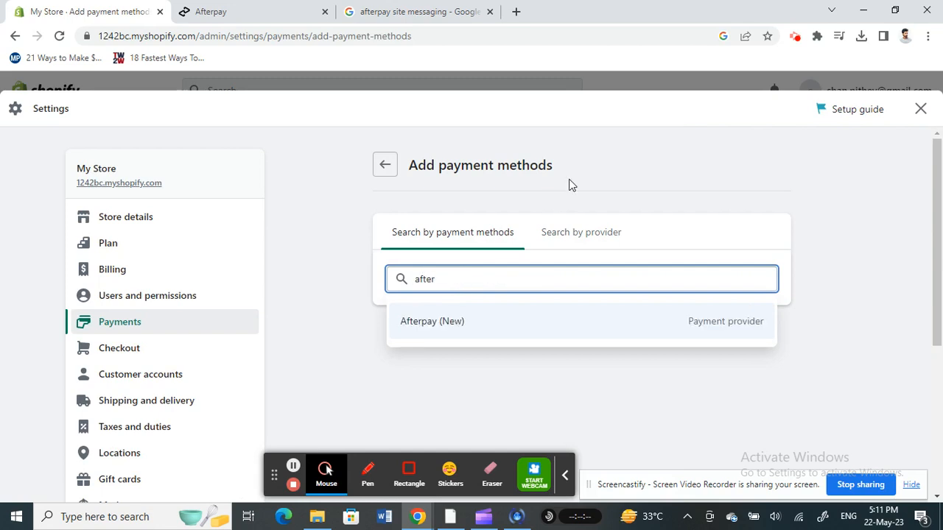
{"action": "left_click", "coordinate": [432, 321]}
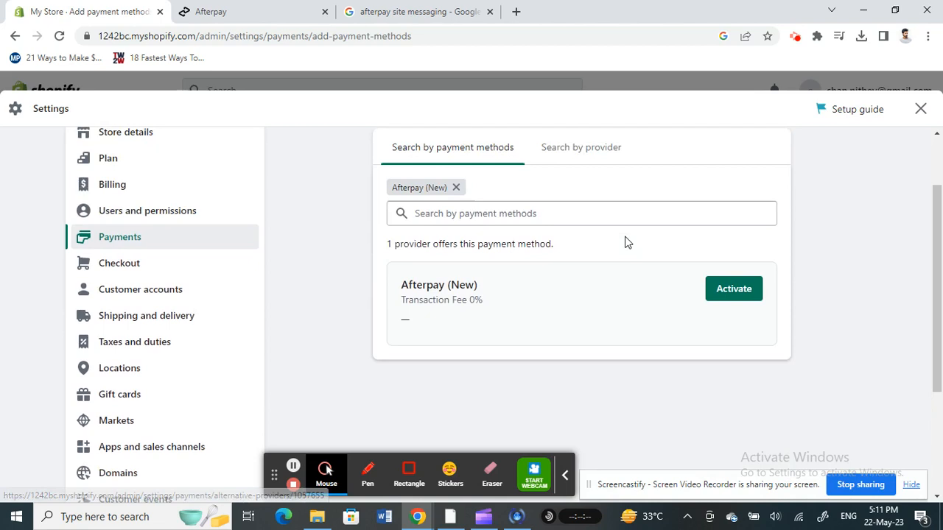
{"action": "scroll", "scroll_direction": "down", "scroll_amount": 3}
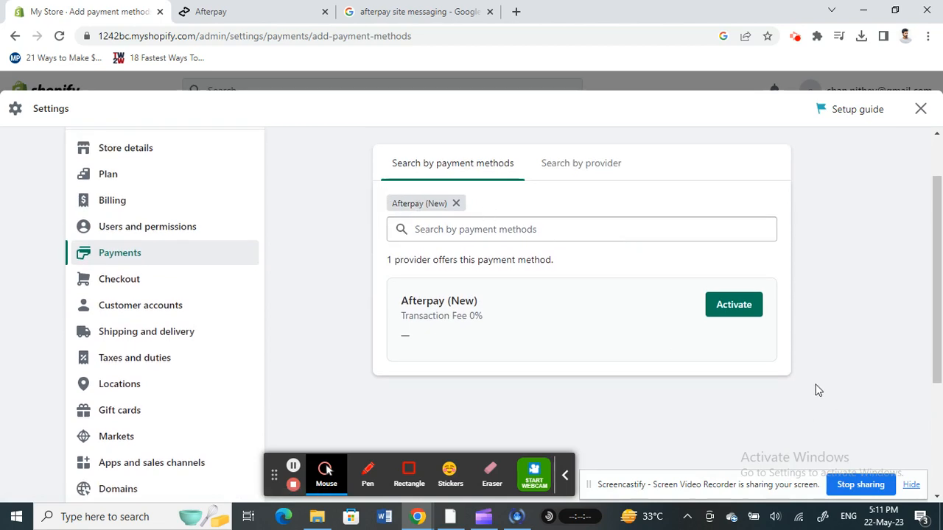
{"action": "mouse_move", "coordinate": [313, 254]}
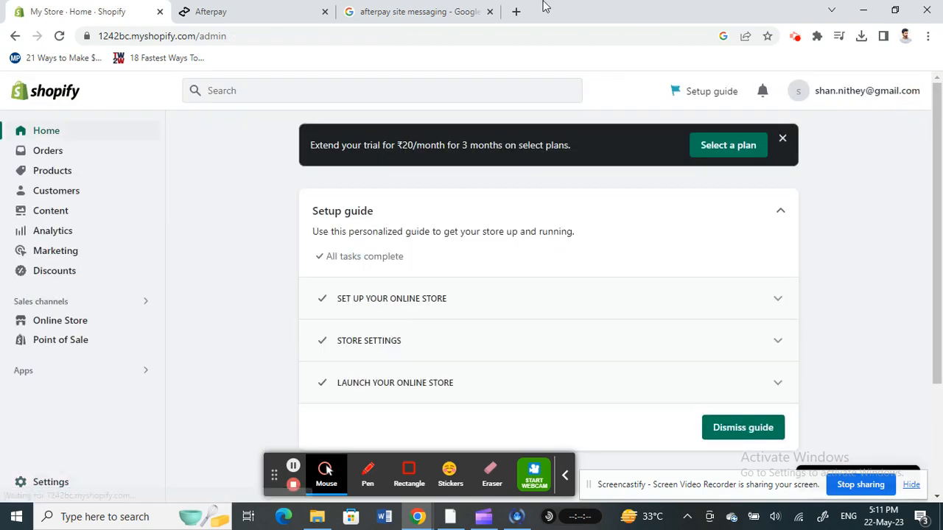
Open the top 'Afterpay Site Messaging' result from the Google search results
{"action": "left_click", "coordinate": [419, 12]}
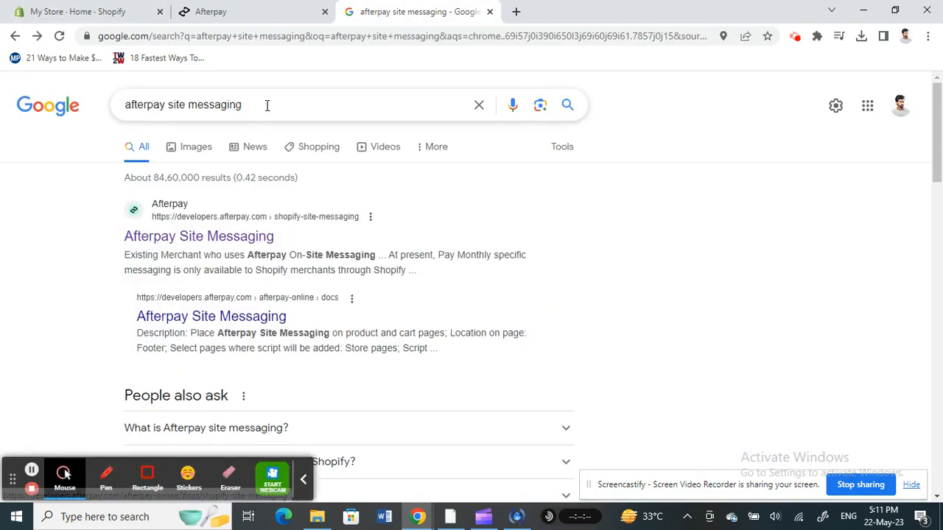
{"action": "left_click", "coordinate": [266, 105]}
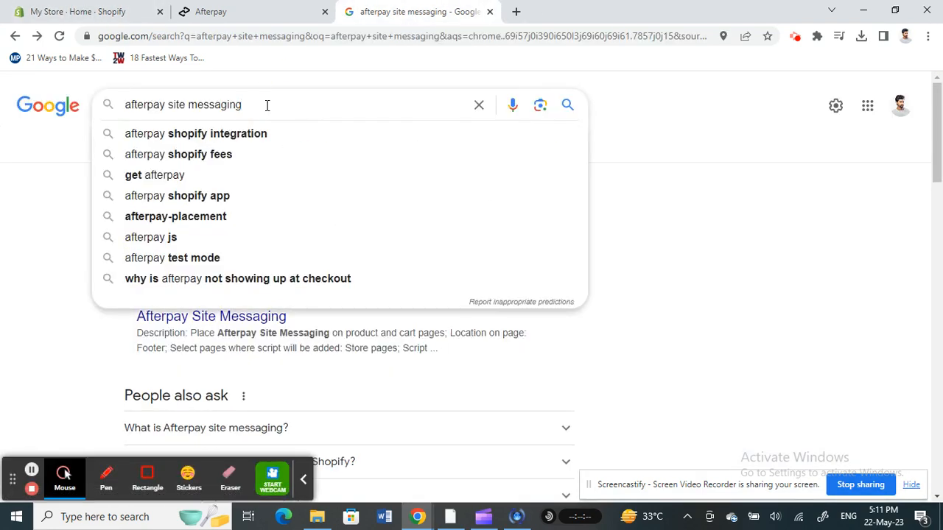
{"action": "mouse_move", "coordinate": [515, 204]}
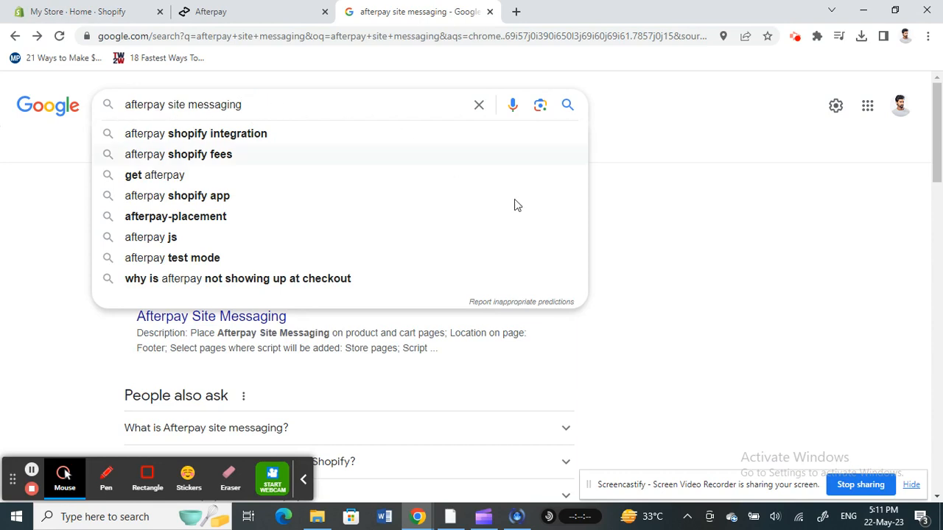
{"action": "left_click", "coordinate": [567, 105]}
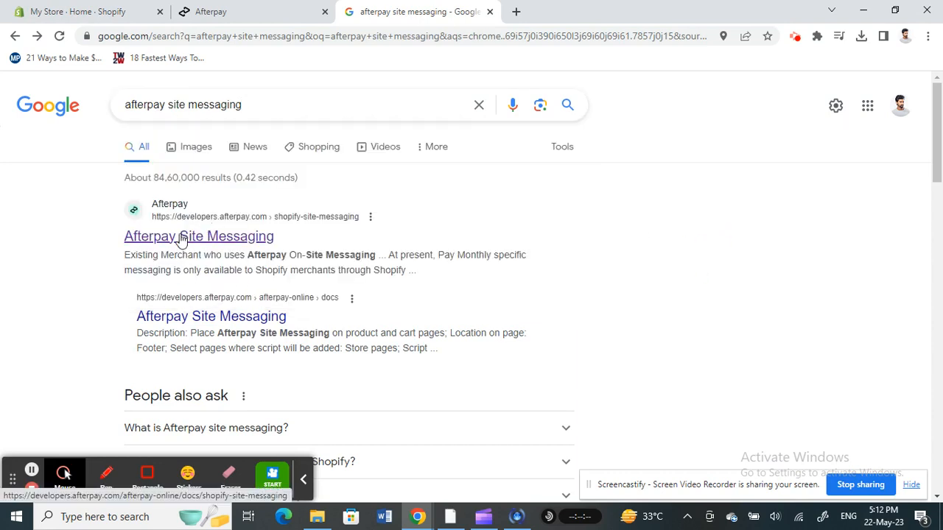
{"action": "left_click", "coordinate": [198, 236]}
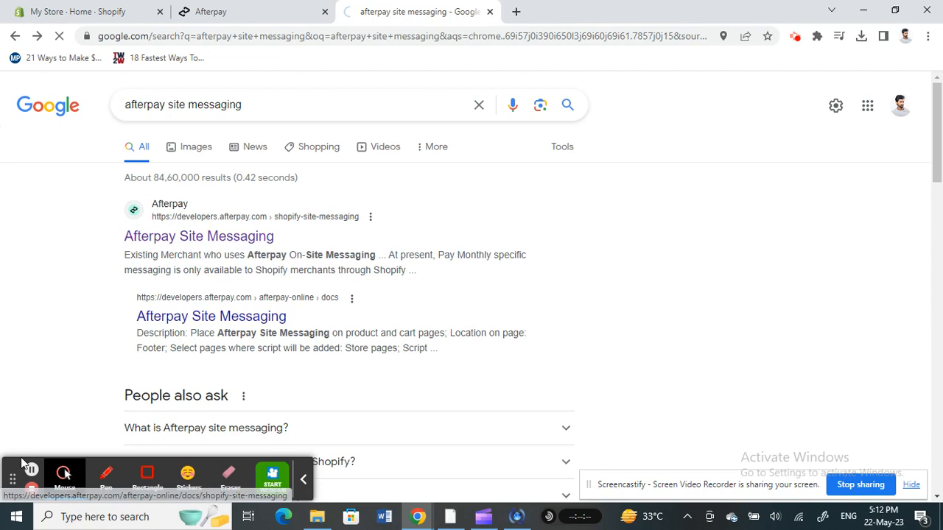
Copy the Step One Shopify JavaScript snippet from Afterpay's Site Messaging guide
{"action": "left_click", "coordinate": [198, 236]}
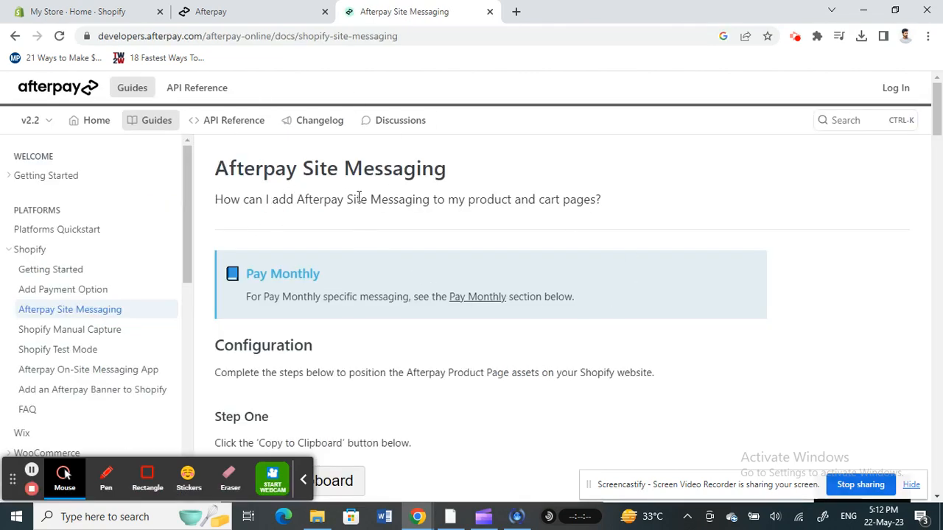
{"action": "scroll", "scroll_direction": "down", "scroll_amount": 3}
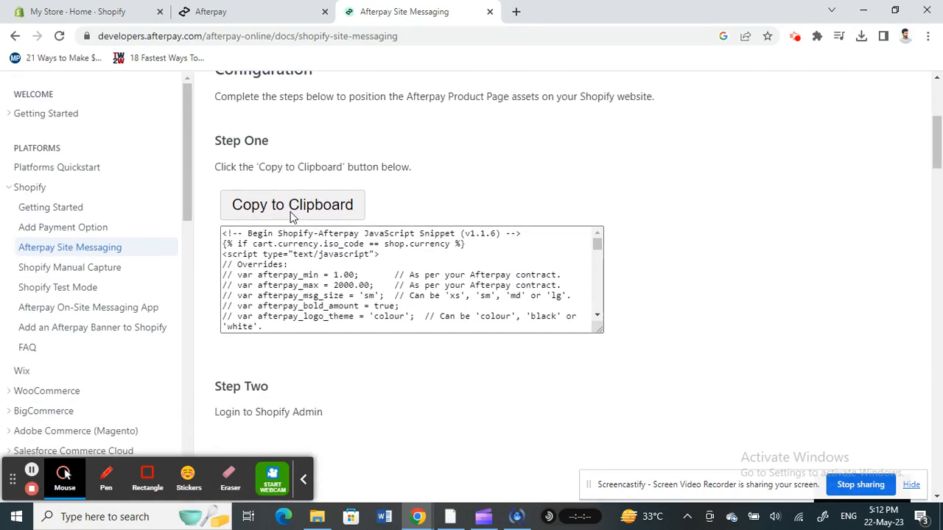
{"action": "left_click", "coordinate": [293, 204]}
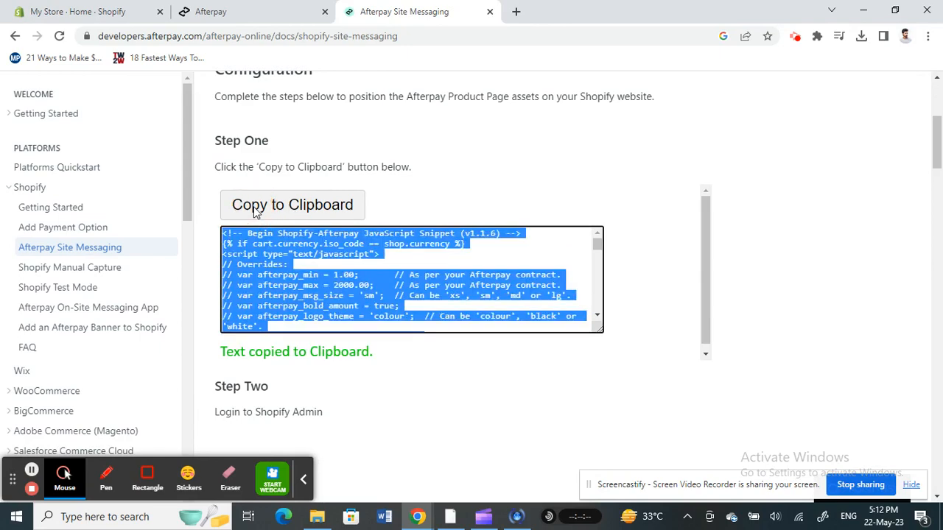
{"action": "mouse_move", "coordinate": [70, 24]}
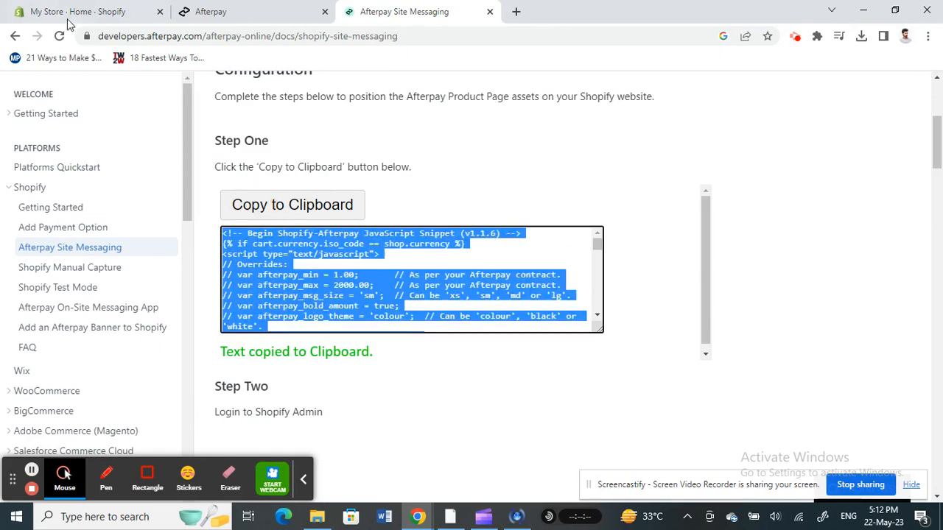
Open Online Store > Themes and show the actions menu for the current Dawn theme
{"action": "left_click", "coordinate": [77, 11]}
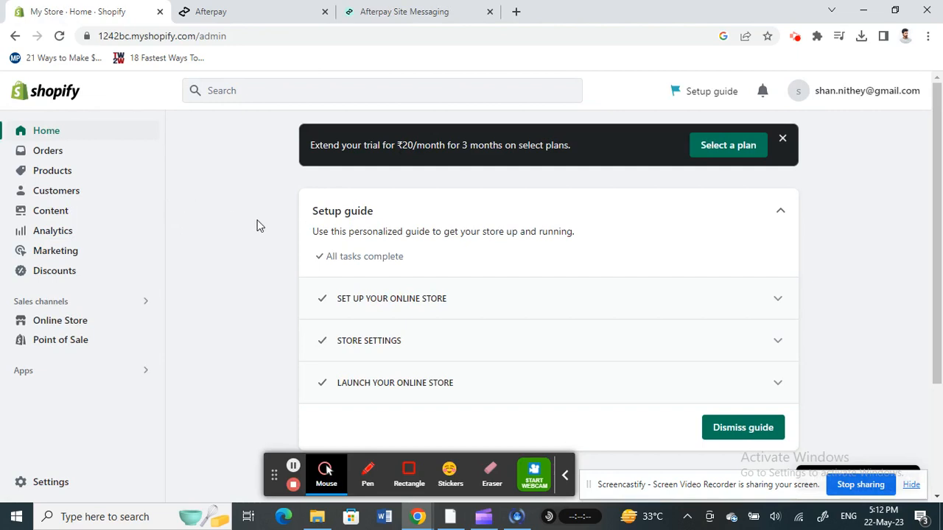
{"action": "mouse_move", "coordinate": [59, 319]}
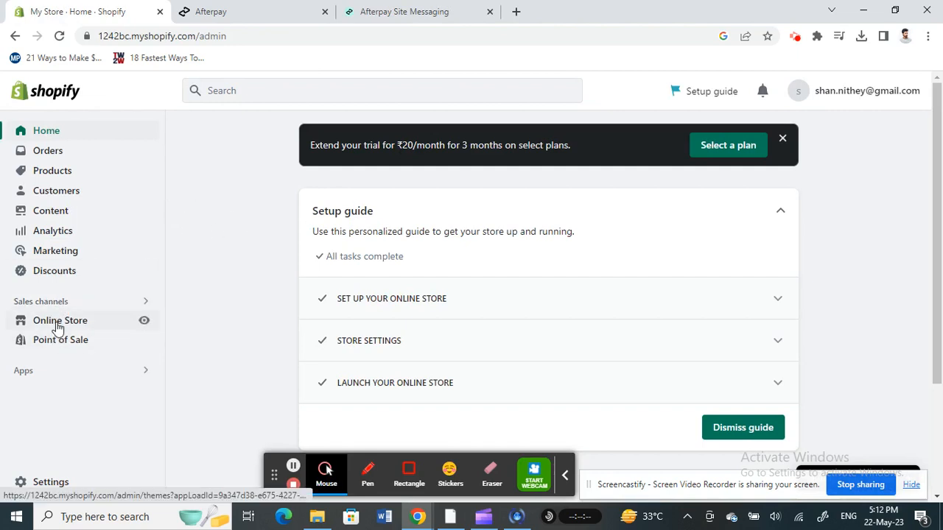
{"action": "left_click", "coordinate": [60, 320]}
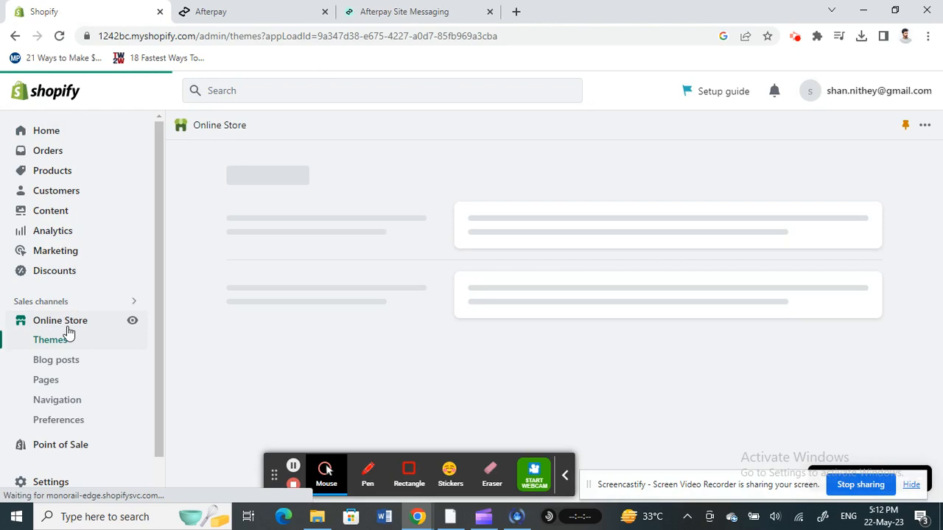
{"action": "left_click", "coordinate": [50, 339]}
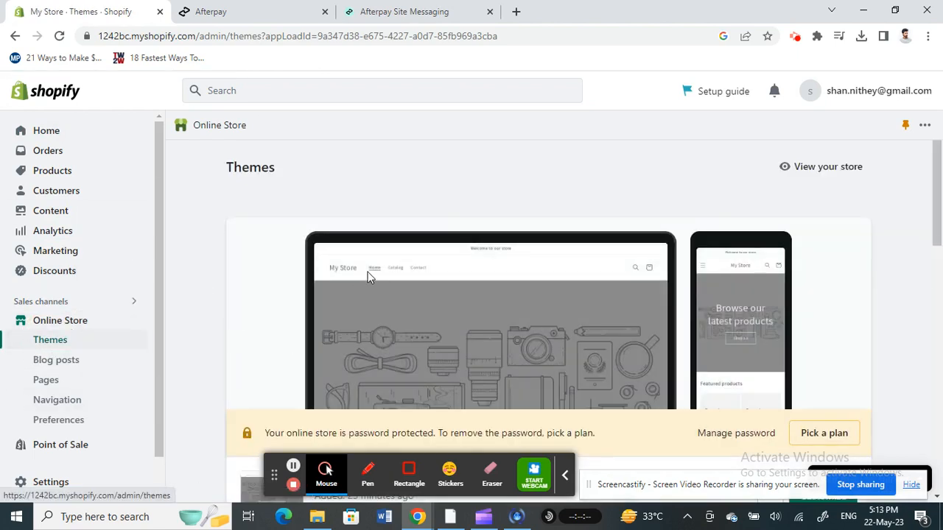
{"action": "scroll", "scroll_direction": "down", "scroll_amount": 3}
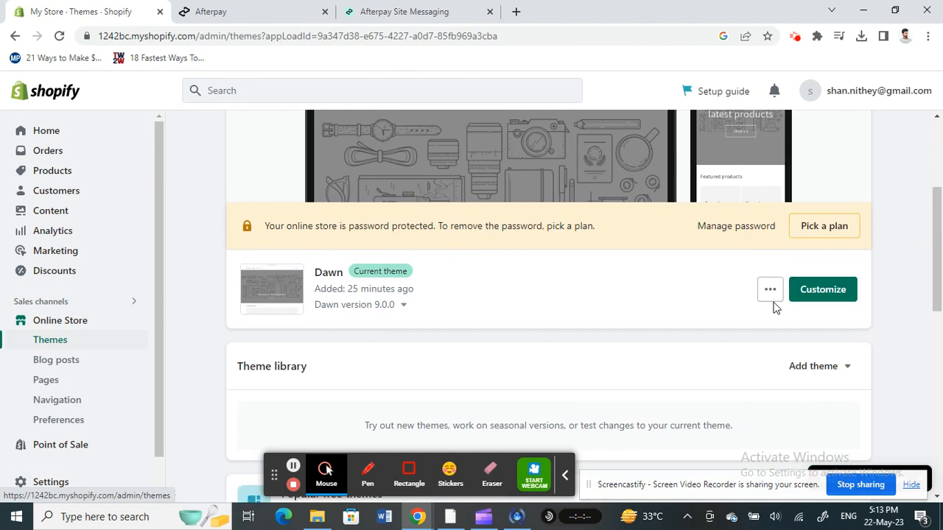
{"action": "left_click", "coordinate": [770, 288]}
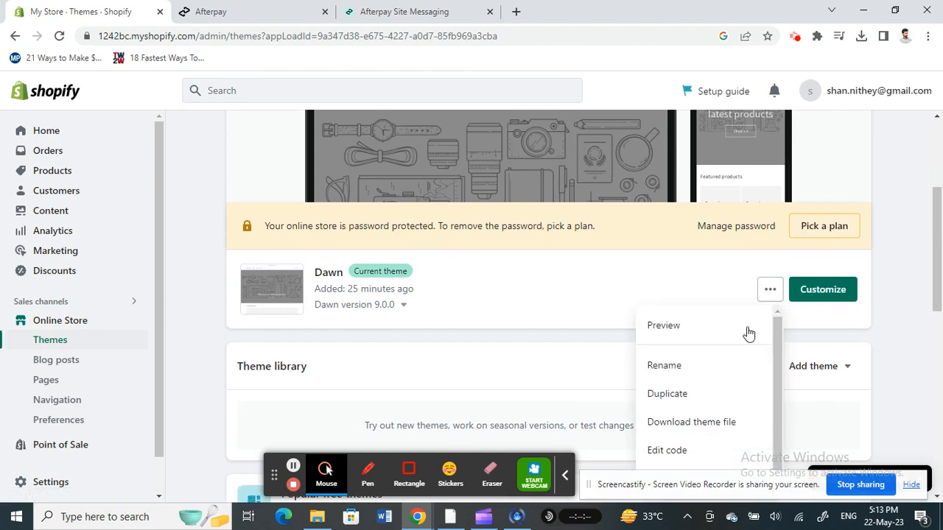
{"action": "mouse_move", "coordinate": [667, 450]}
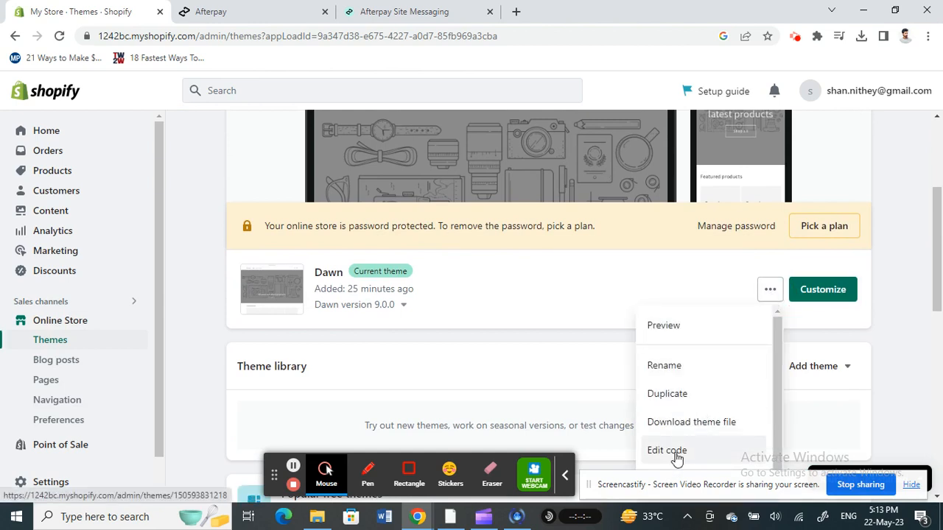
Open Dawn's code editor, select Layout > theme.liquid, and scroll through the file
{"action": "left_click", "coordinate": [667, 450]}
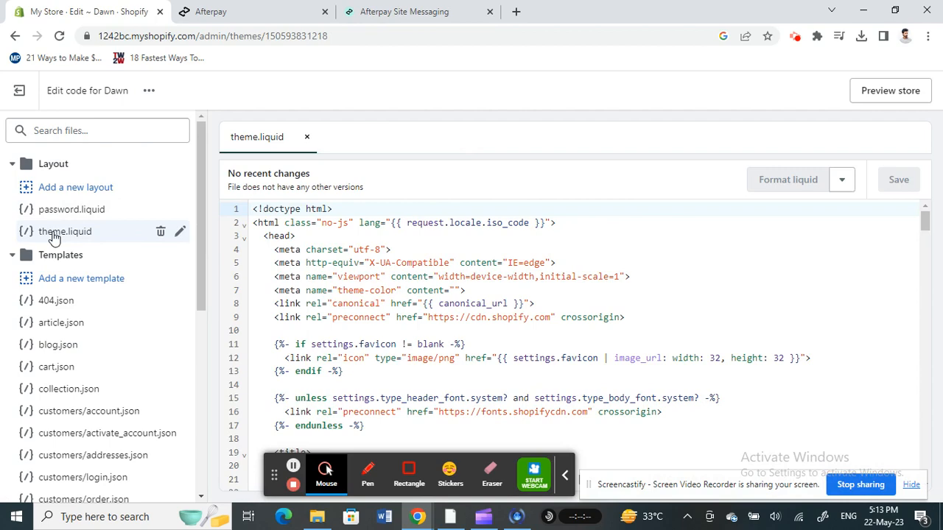
{"action": "left_click", "coordinate": [65, 231]}
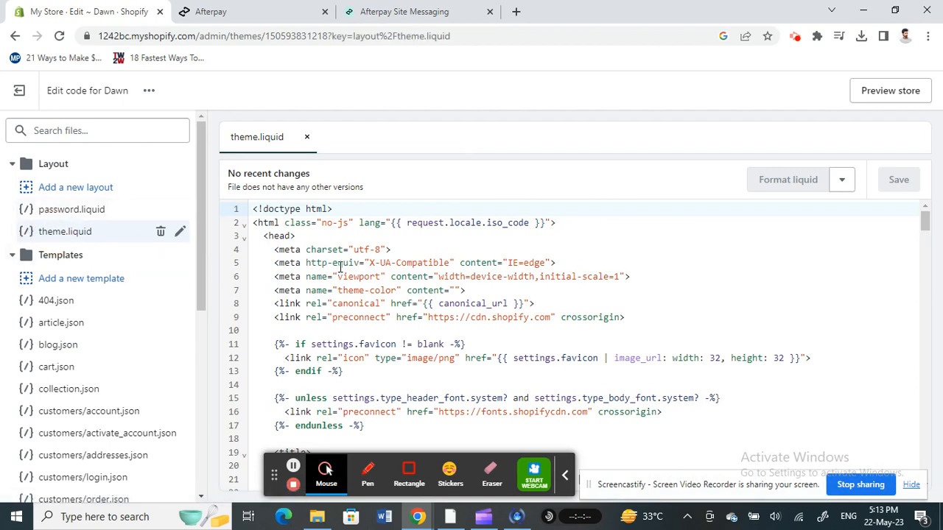
{"action": "scroll", "scroll_direction": "down", "scroll_amount": 3}
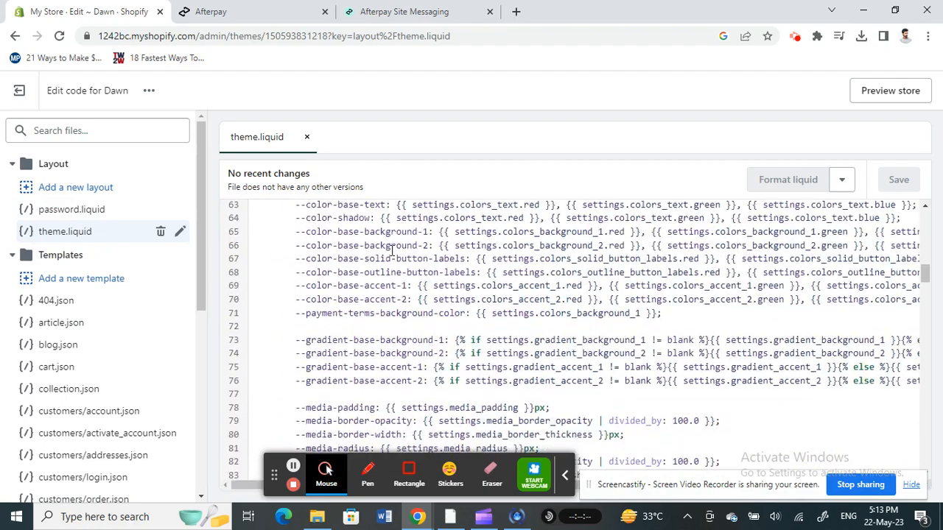
{"action": "scroll", "scroll_direction": "down", "scroll_amount": 3}
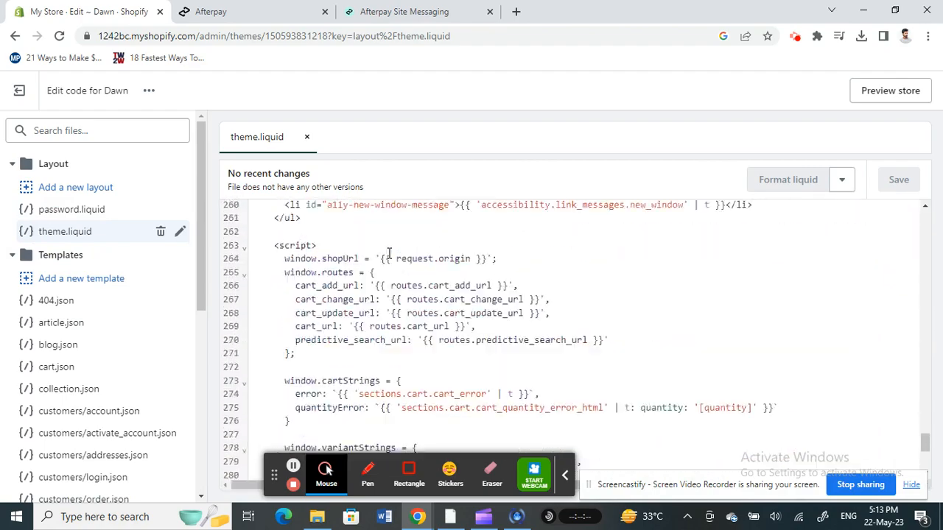
{"action": "scroll", "scroll_direction": "down", "scroll_amount": 3}
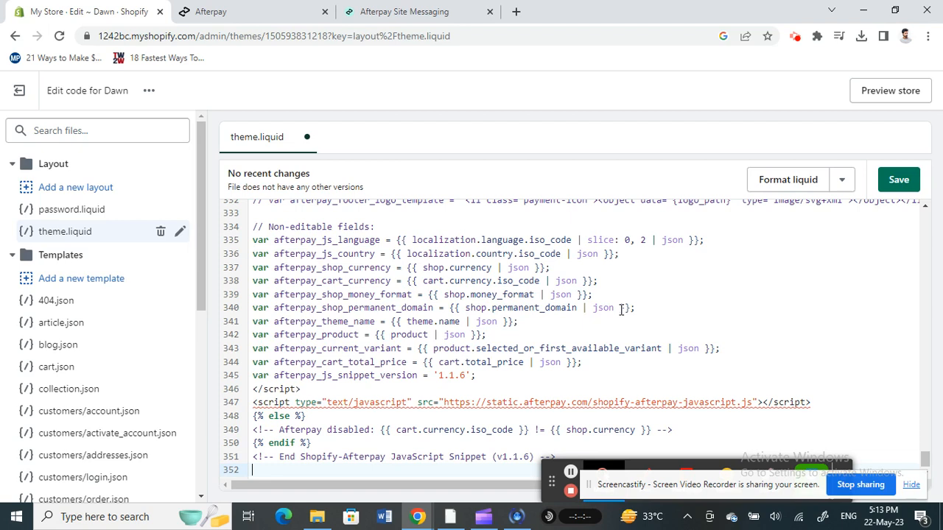
{"action": "mouse_move", "coordinate": [912, 220]}
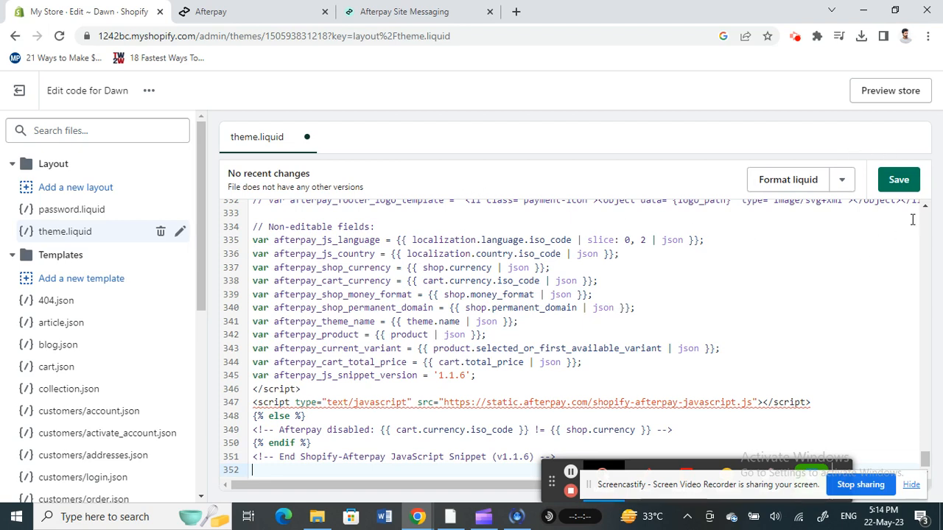
{"action": "mouse_move", "coordinate": [784, 367]}
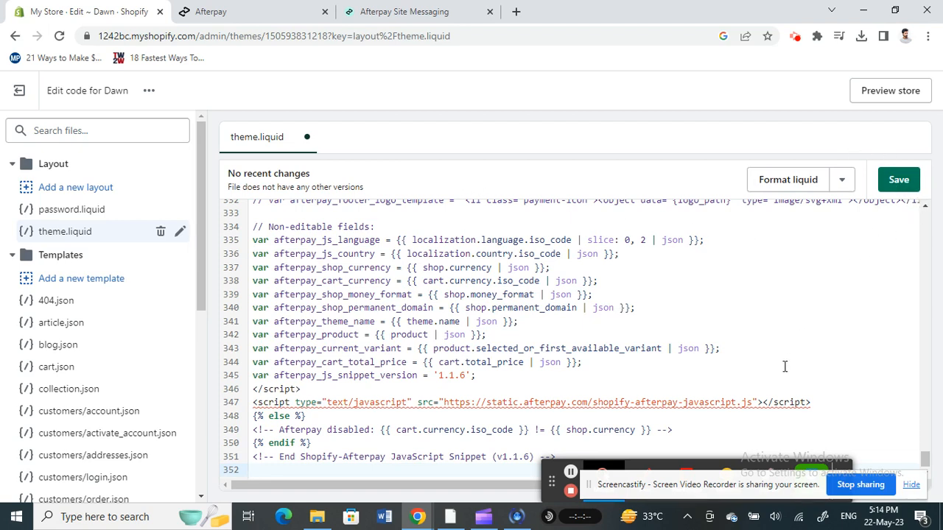